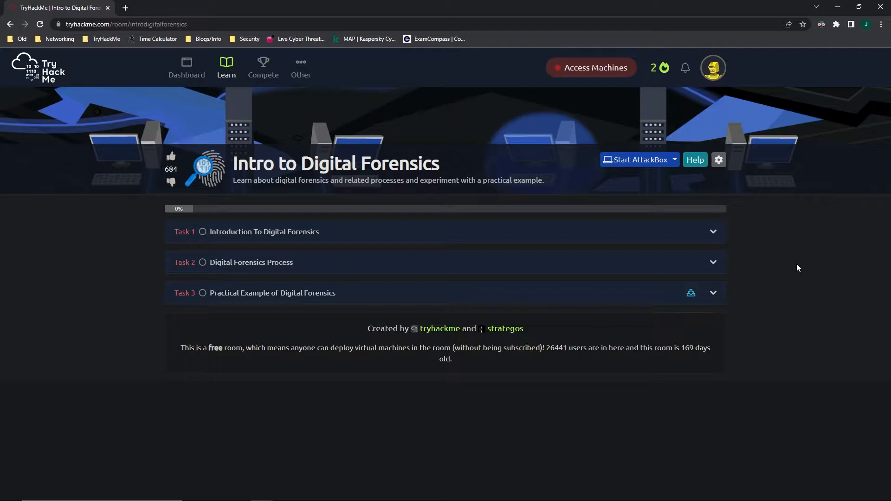
{"action": "mouse_move", "coordinate": [568, 261]}
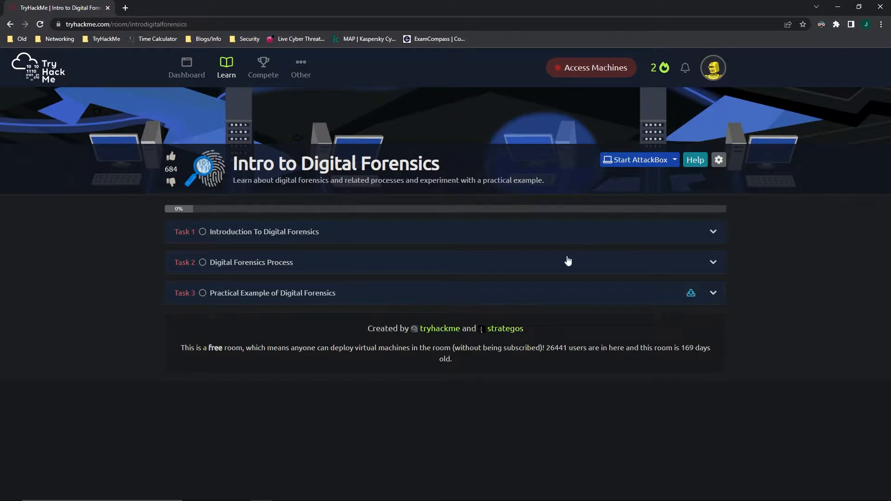
Expand the Introduction To Digital Forensics task and read through its content.
{"action": "left_click", "coordinate": [262, 231]}
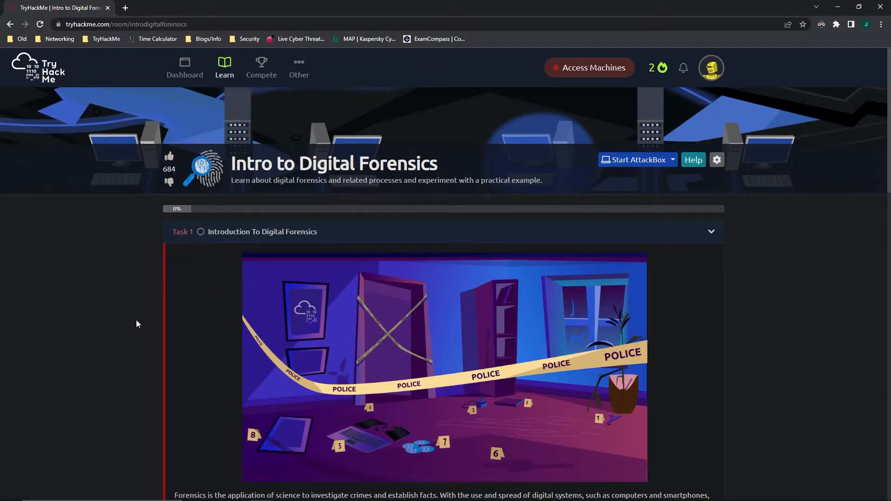
{"action": "scroll", "scroll_direction": "down", "scroll_amount": 3}
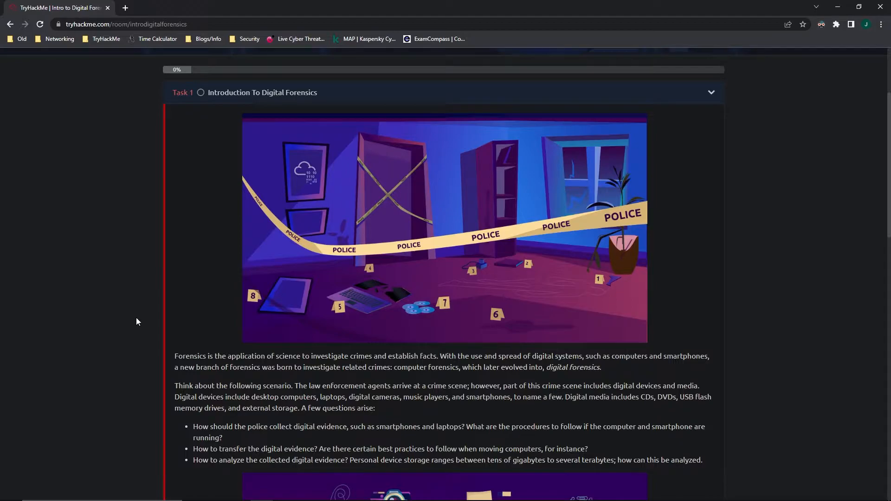
{"action": "scroll", "scroll_direction": "down", "scroll_amount": 3}
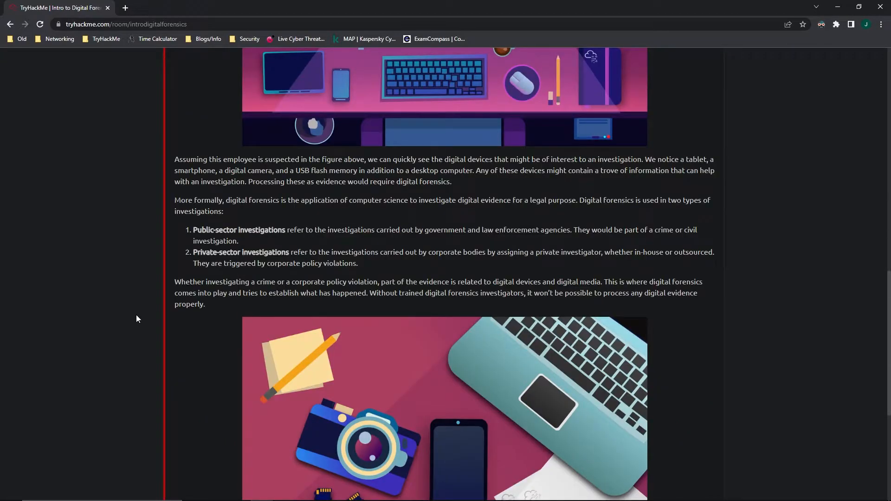
{"action": "scroll", "scroll_direction": "down", "scroll_amount": 3}
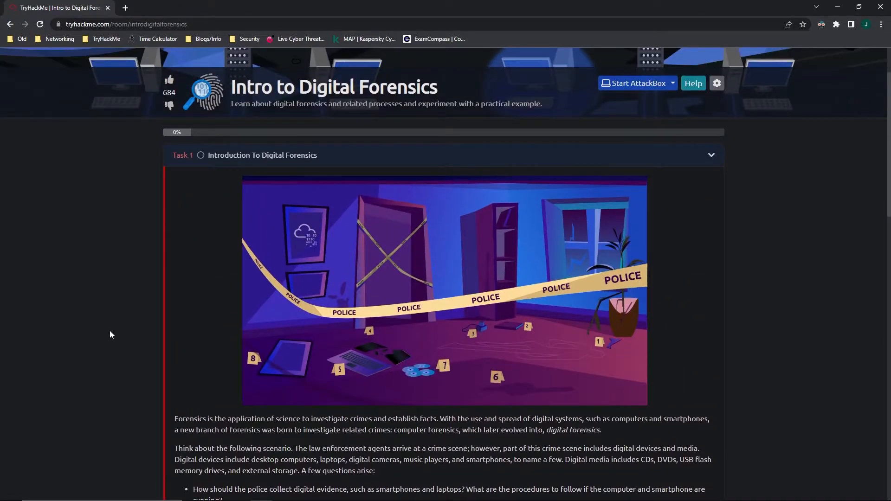
{"action": "scroll", "scroll_direction": "down", "scroll_amount": 3}
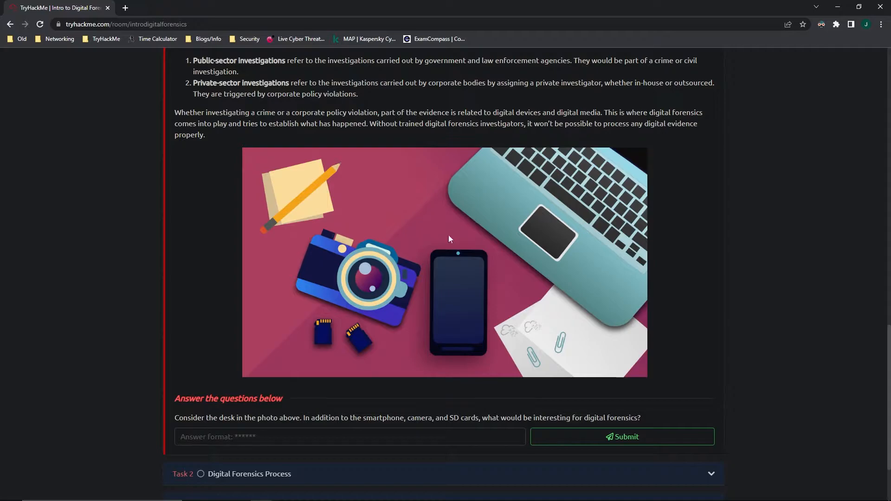
{"action": "mouse_move", "coordinate": [447, 234]}
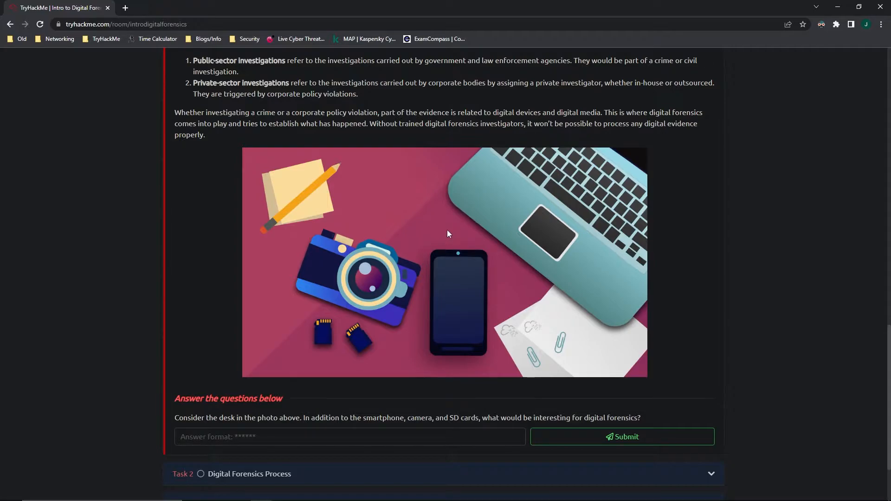
Answer Task 1's desk photo question with 'laptop' and submit it.
{"action": "left_click", "coordinate": [349, 436]}
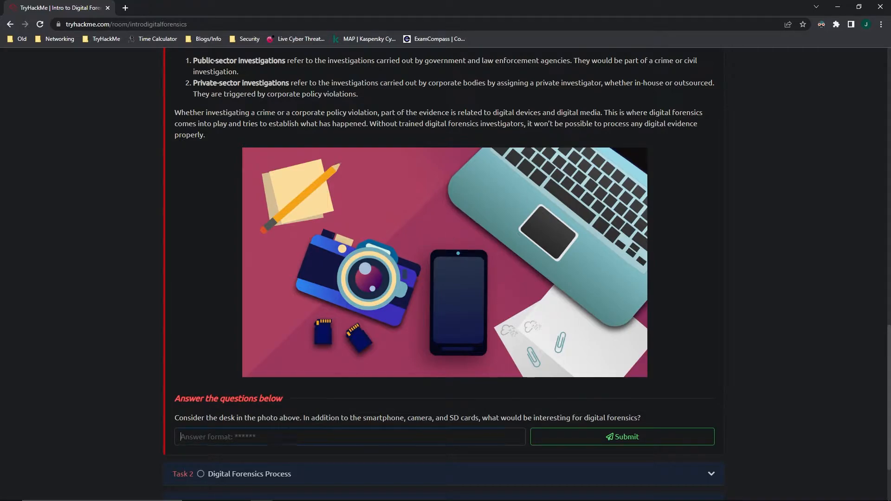
{"action": "type", "text": "laptop"}
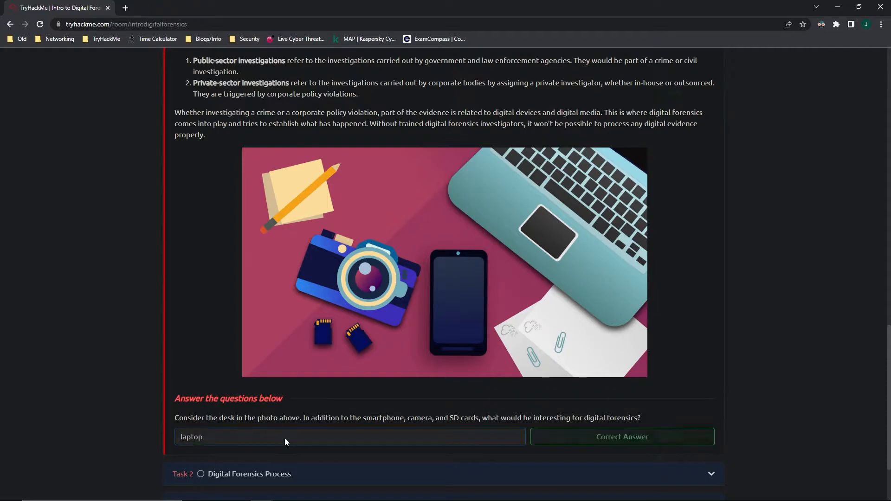
{"action": "left_click", "coordinate": [621, 437]}
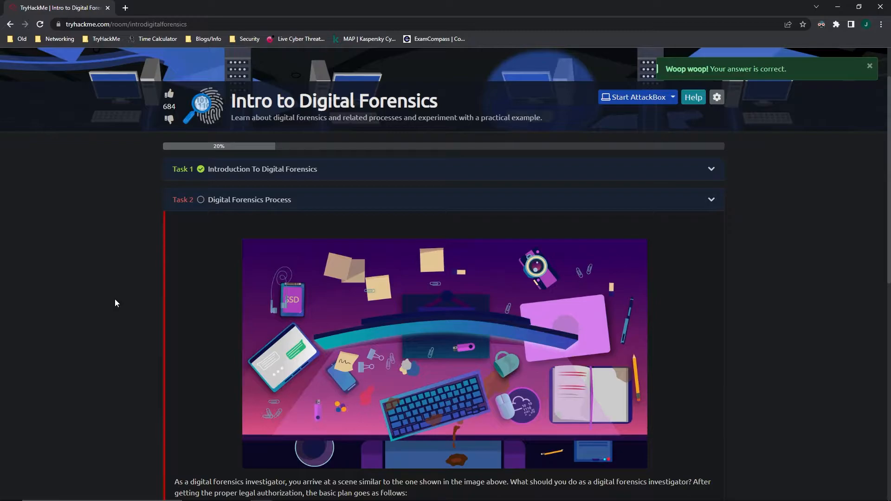
Answer Task 2's evidence documentation question with 'chain of custody' and submit it.
{"action": "scroll", "scroll_direction": "down", "scroll_amount": 3}
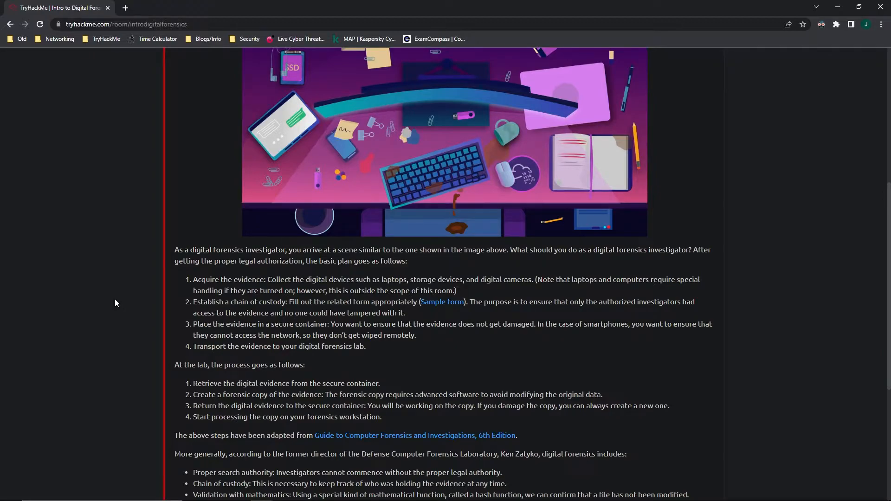
{"action": "scroll", "scroll_direction": "down", "scroll_amount": 3}
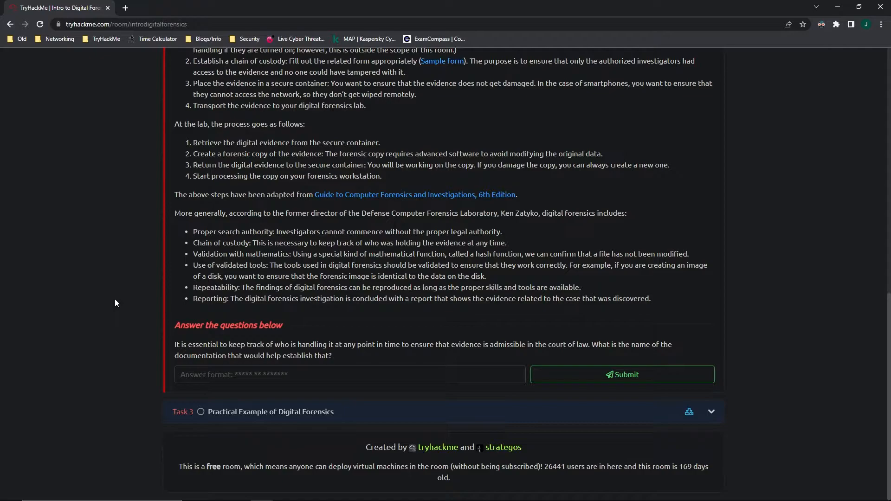
{"action": "left_click", "coordinate": [349, 374]}
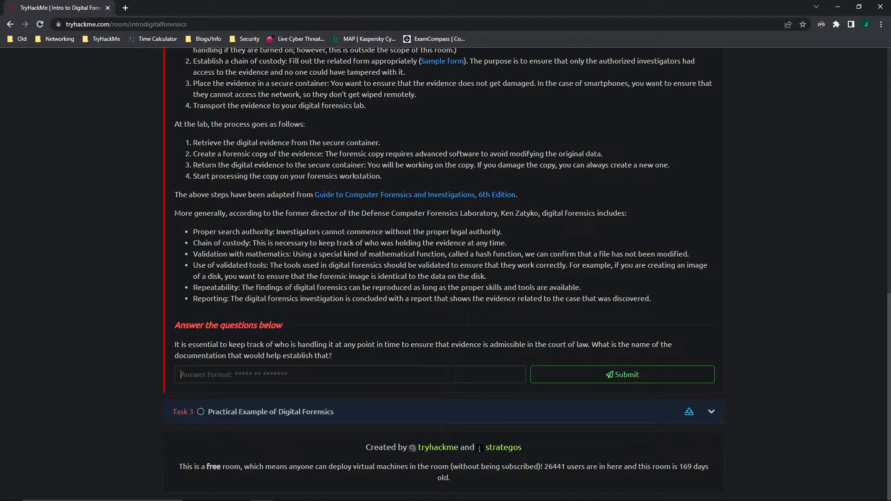
{"action": "type", "text": "chain of custod"}
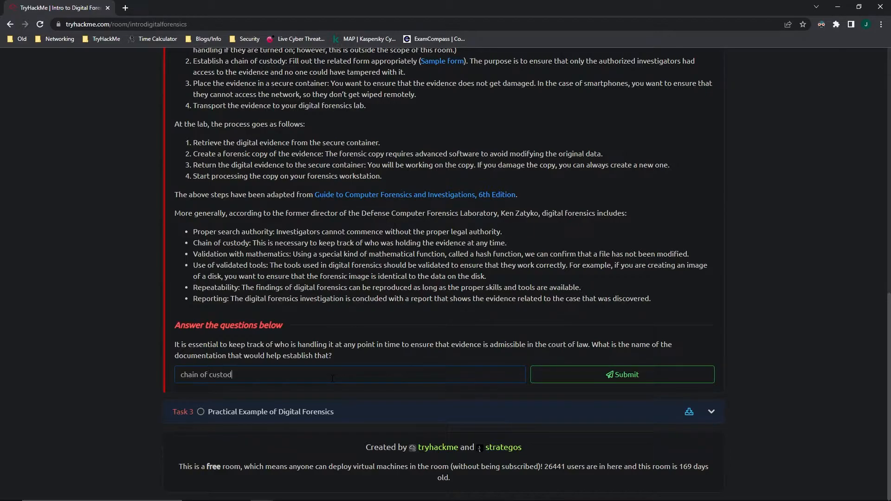
{"action": "left_click", "coordinate": [622, 374]}
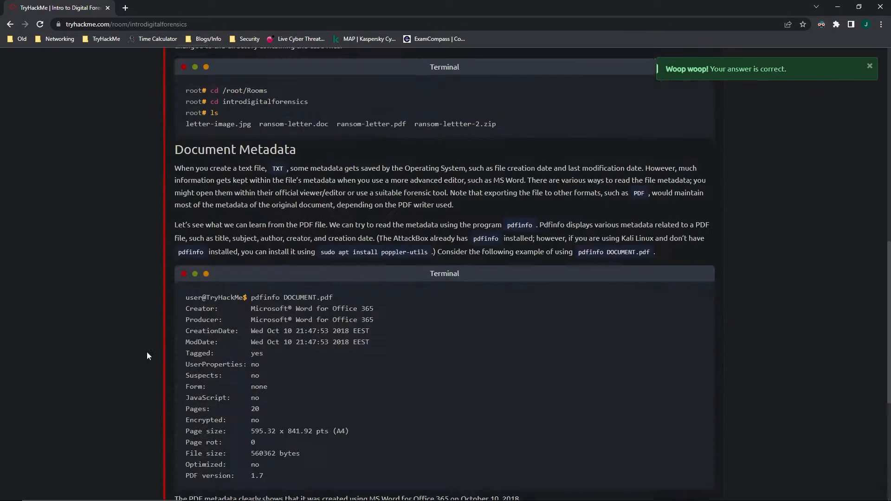
Start the AttackBox machine and switch to its remote Linux desktop tab.
{"action": "scroll", "scroll_direction": "up", "scroll_amount": 3}
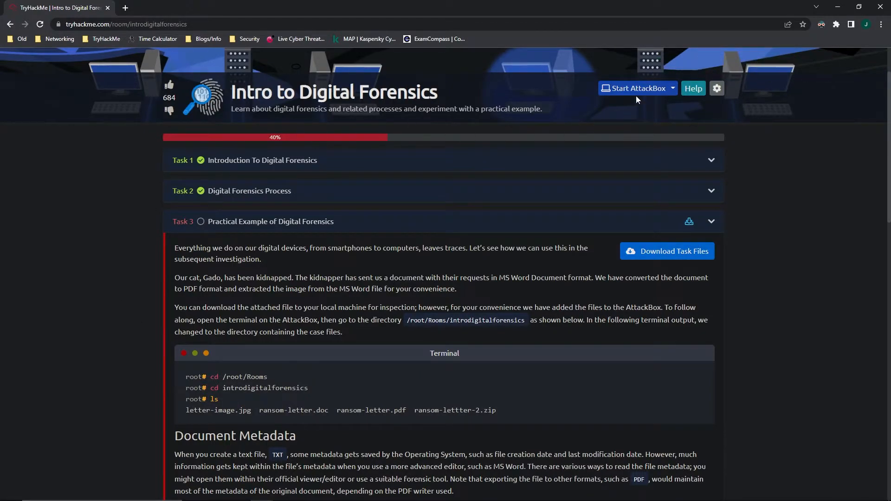
{"action": "left_click", "coordinate": [634, 88]}
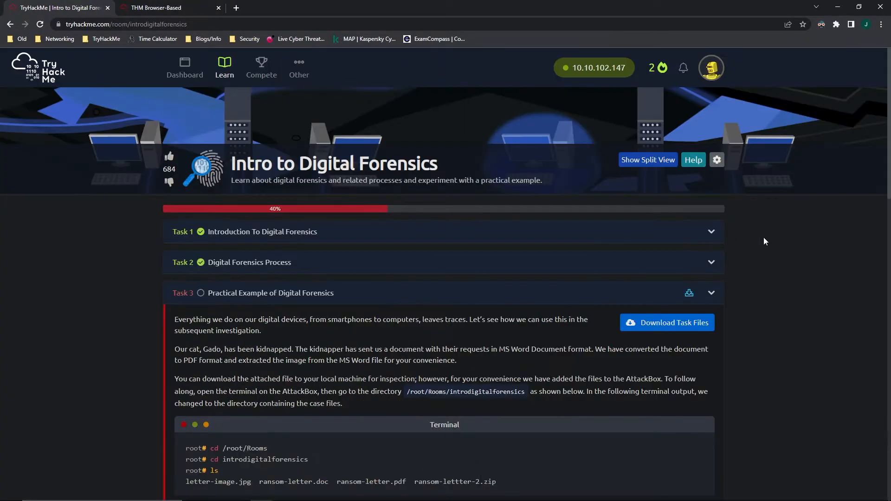
{"action": "scroll", "scroll_direction": "down", "scroll_amount": 3}
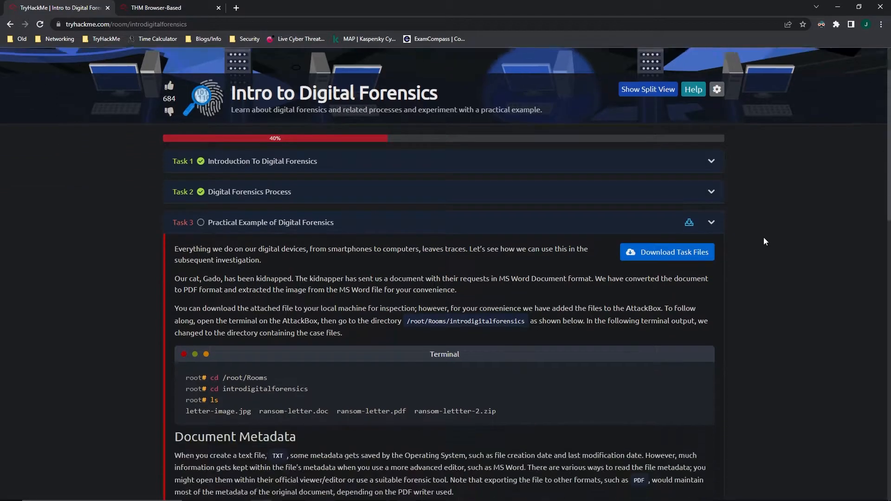
{"action": "scroll", "scroll_direction": "down", "scroll_amount": 3}
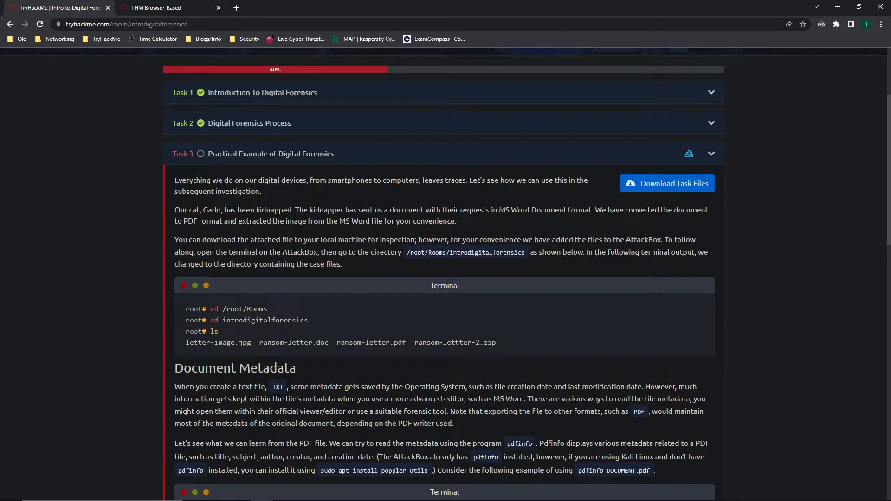
{"action": "mouse_move", "coordinate": [398, 199]}
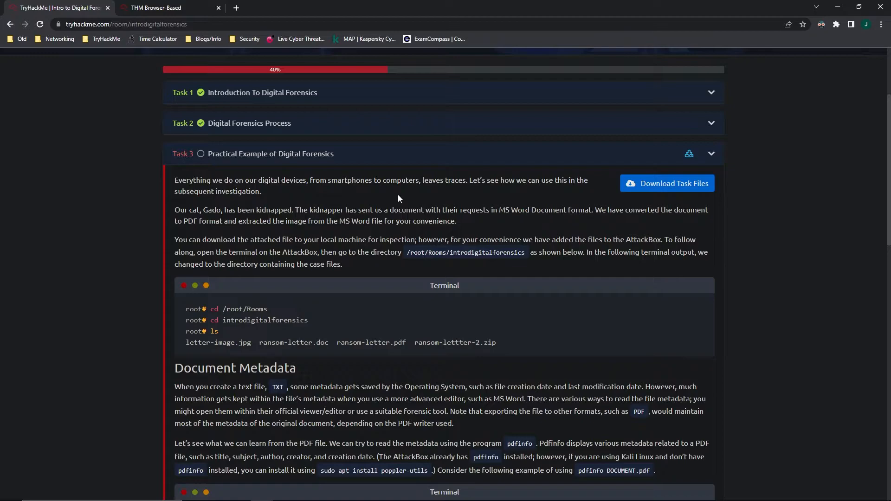
{"action": "mouse_move", "coordinate": [163, 241]}
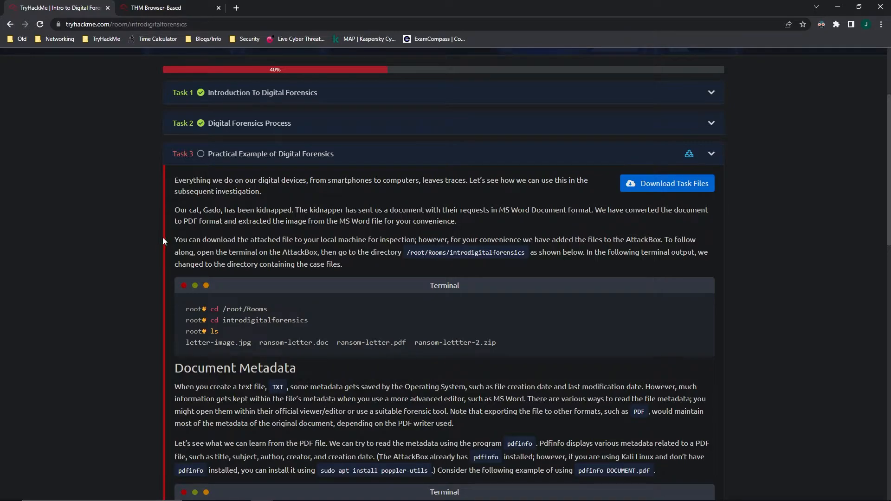
{"action": "mouse_move", "coordinate": [756, 244]}
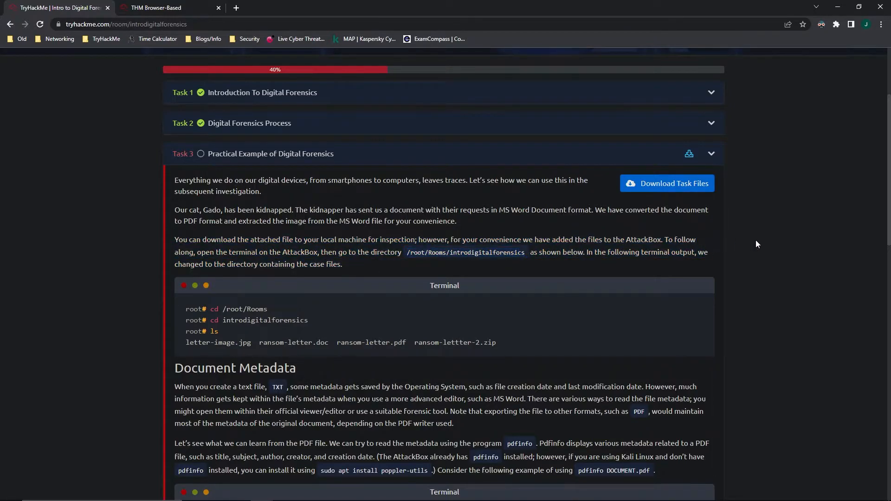
{"action": "left_click", "coordinate": [165, 8]}
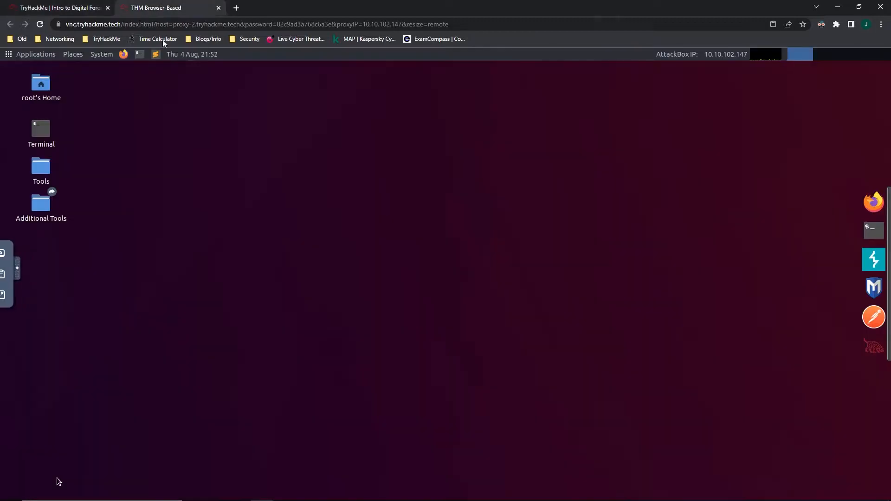
Read the Document Metadata section on the room page, then return to the AttackBox desktop.
{"action": "left_click", "coordinate": [57, 7]}
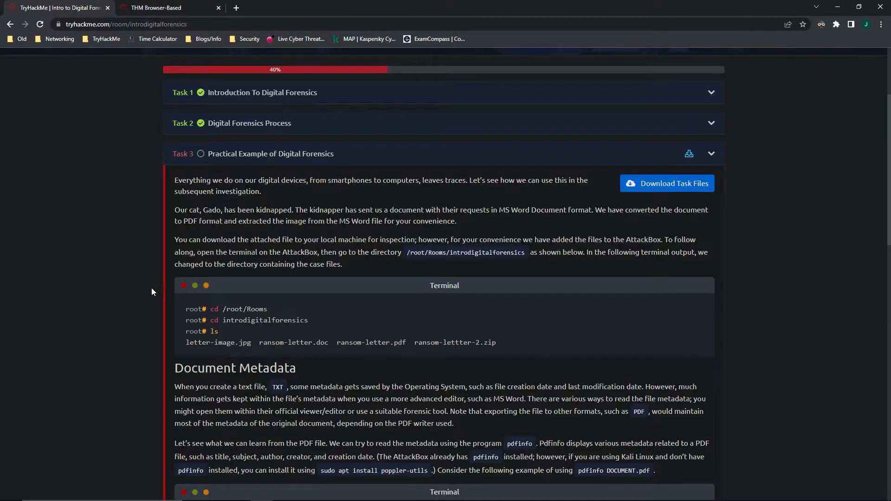
{"action": "scroll", "scroll_direction": "down", "scroll_amount": 3}
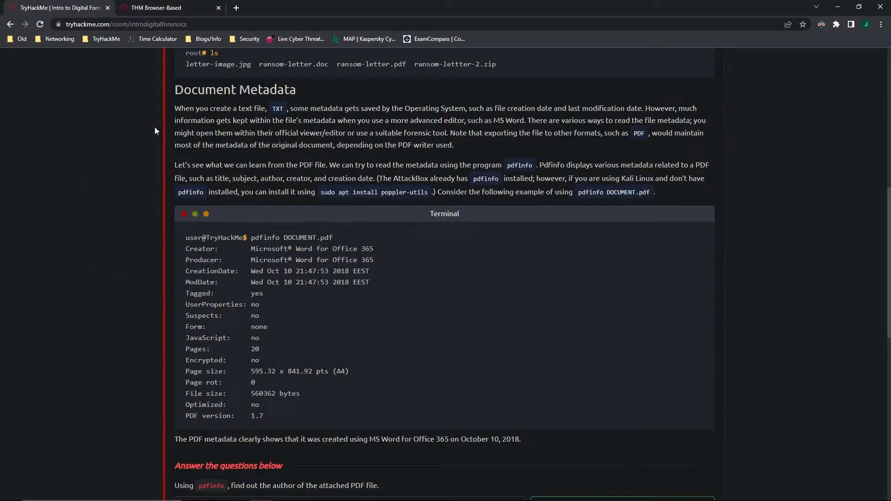
{"action": "mouse_move", "coordinate": [147, 129]}
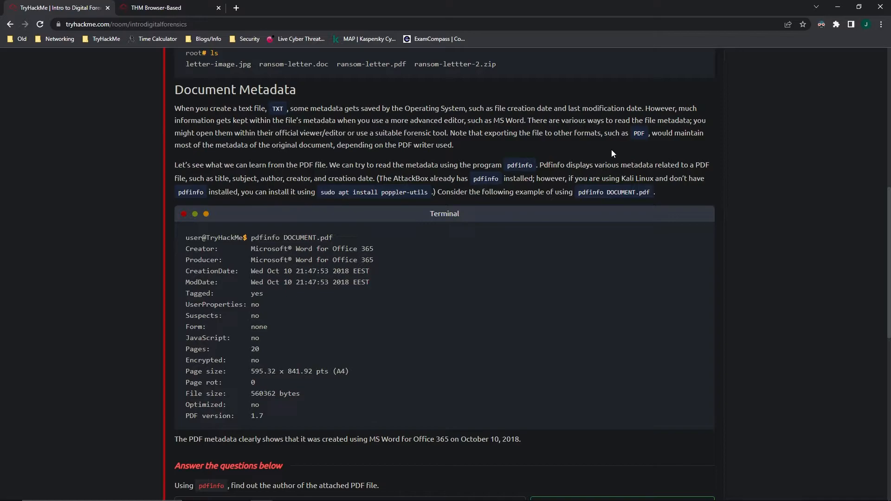
{"action": "left_click", "coordinate": [169, 8]}
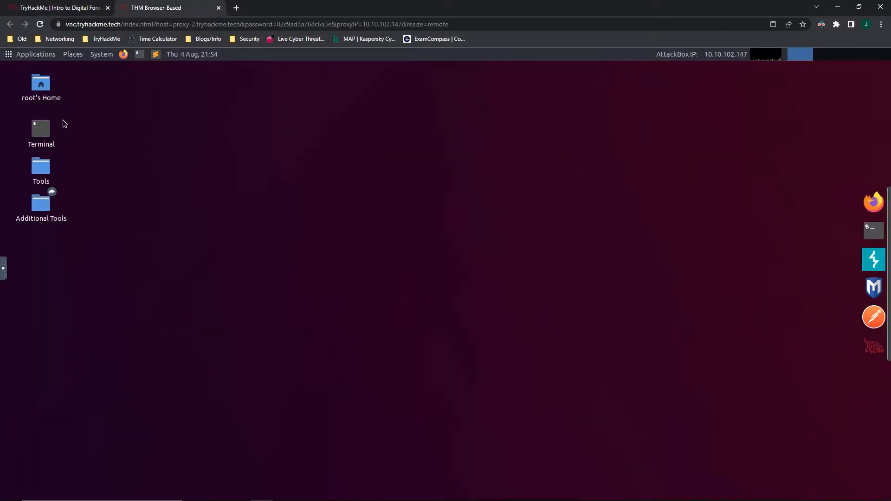
Launch a full-screen root terminal on the AttackBox, checking the room for the directory path.
{"action": "double_click", "coordinate": [39, 128]}
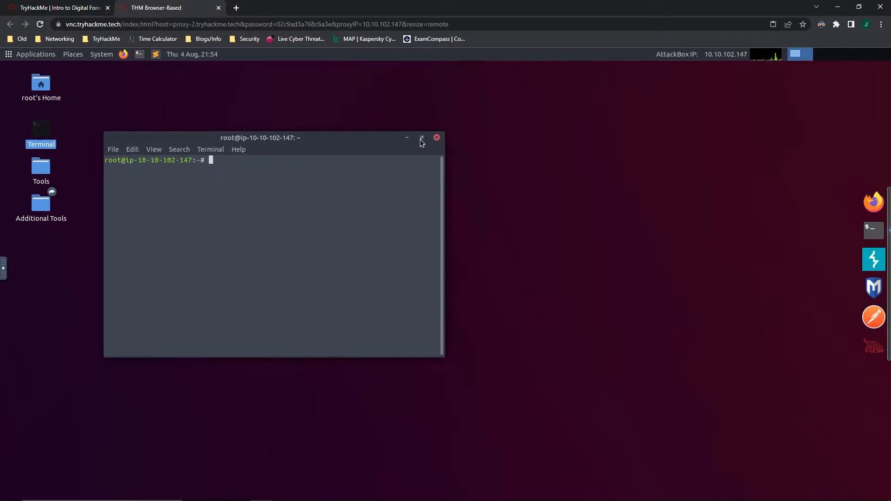
{"action": "left_click", "coordinate": [421, 138]}
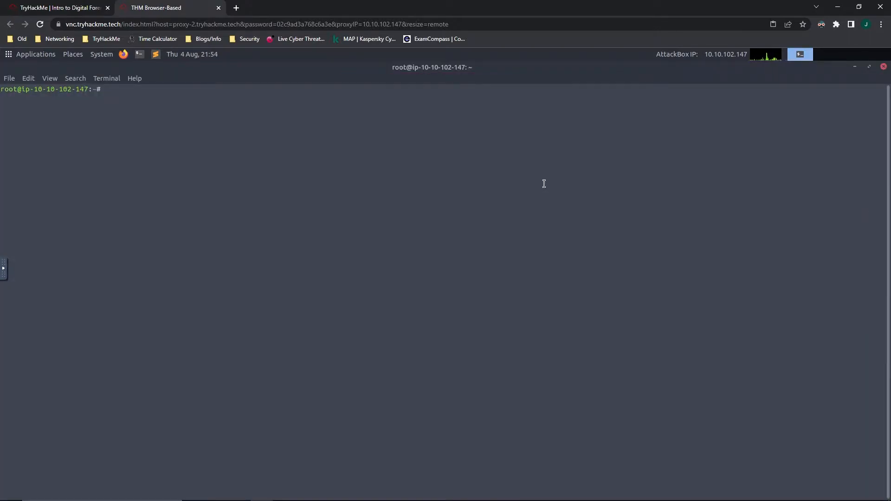
{"action": "left_click", "coordinate": [59, 8]}
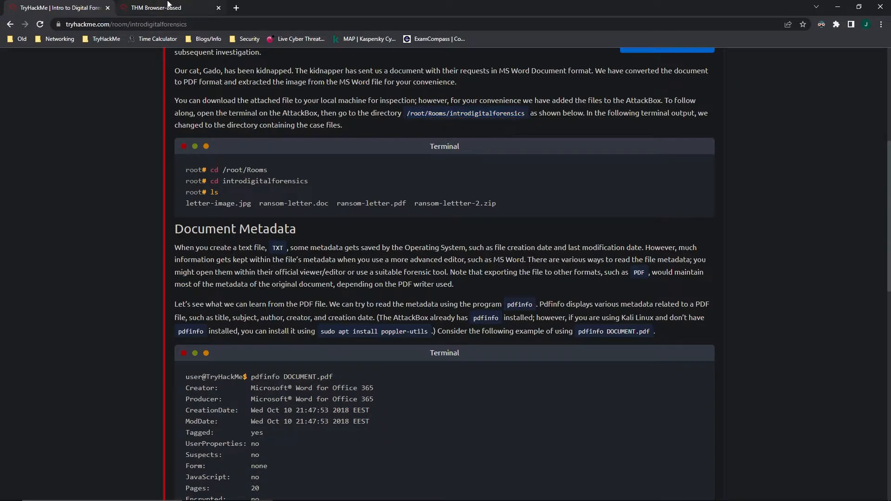
{"action": "left_click", "coordinate": [165, 7]}
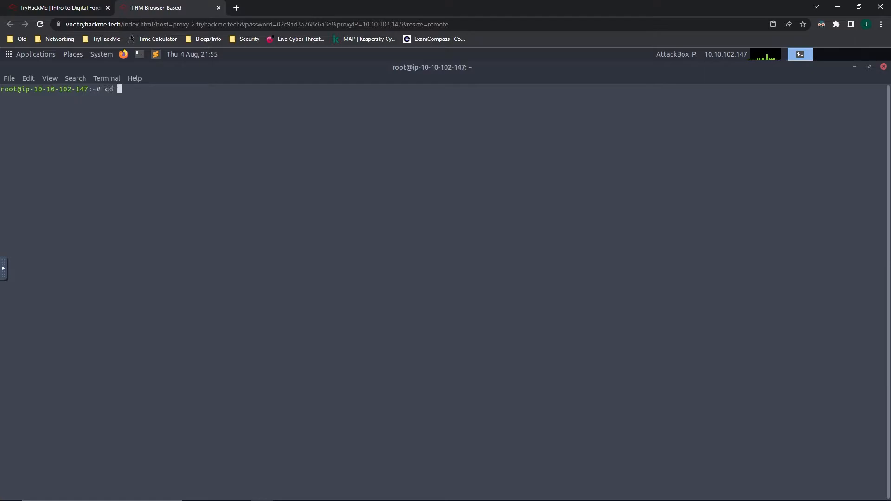
Navigate into /root/Rooms/introdigitalforensics and list its files, locating ransom-letter.pdf.
{"action": "type", "text": "/root/Rooms"}
{"action": "type", "text": "ls"}
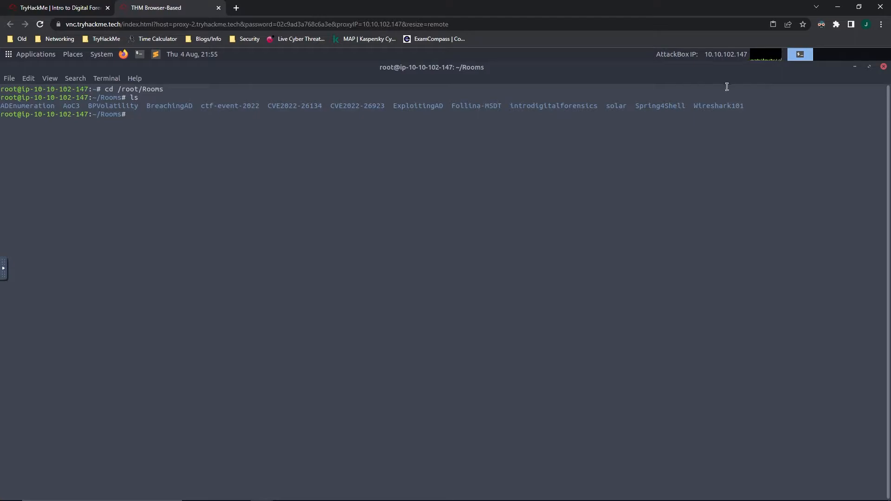
{"action": "double_click", "coordinate": [553, 106]}
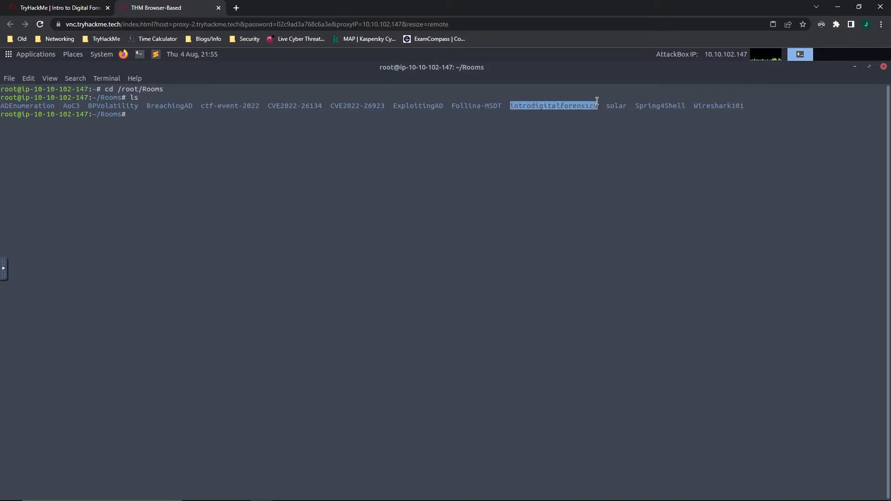
{"action": "right_click", "coordinate": [596, 102]}
{"action": "type", "text": "cd introdigitalforensics"}
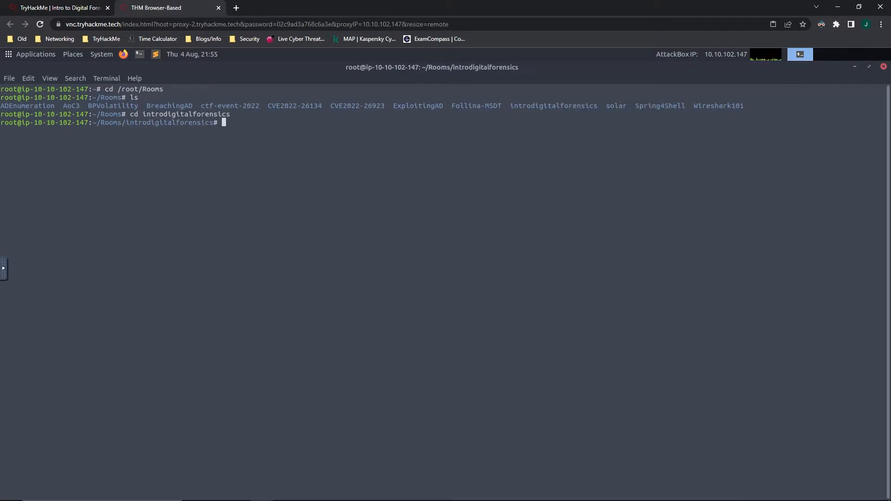
{"action": "type", "text": "ls"}
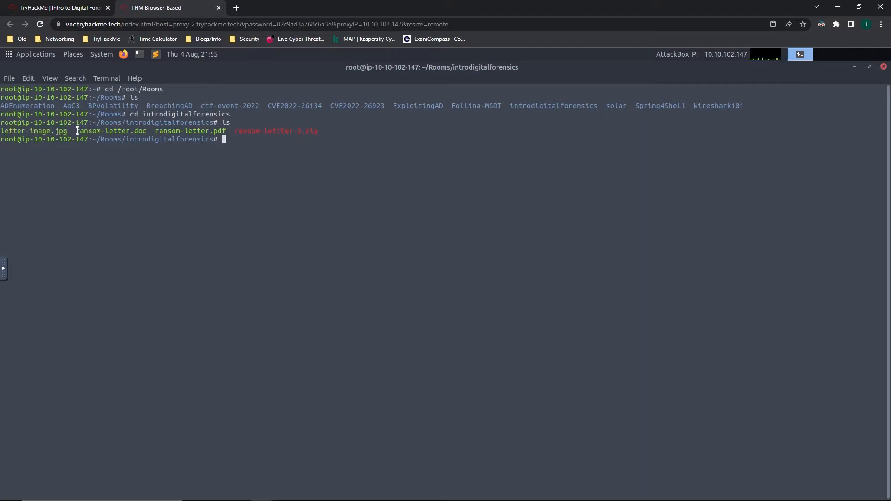
{"action": "double_click", "coordinate": [140, 130]}
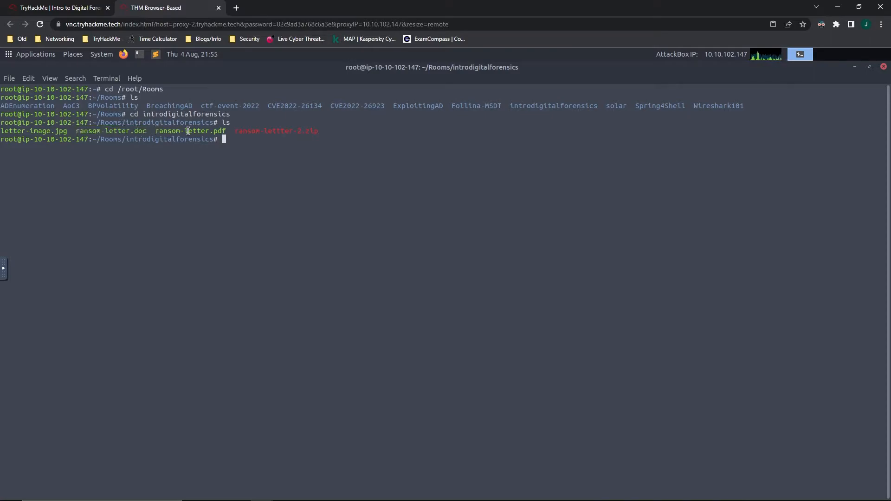
{"action": "double_click", "coordinate": [34, 131]}
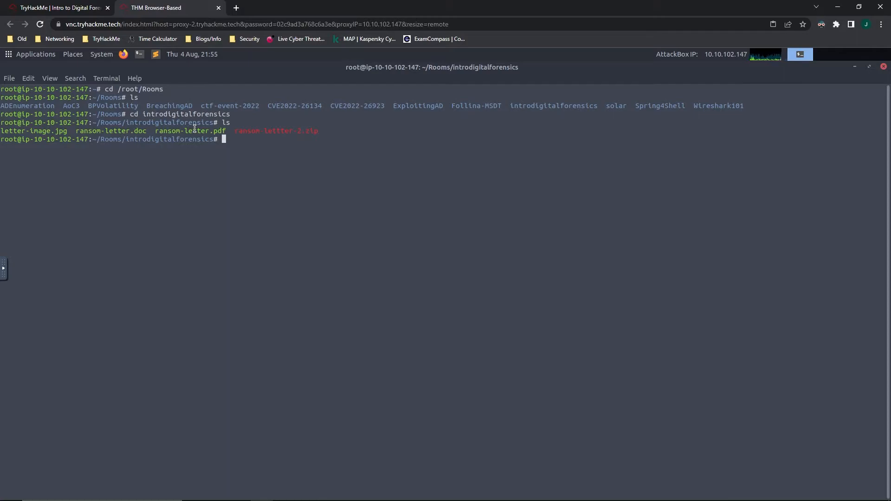
Run pdfinfo on ransom-letter.pdf and submit author Ann Gree Shepherd as the answer.
{"action": "type", "text": "pdfinf"}
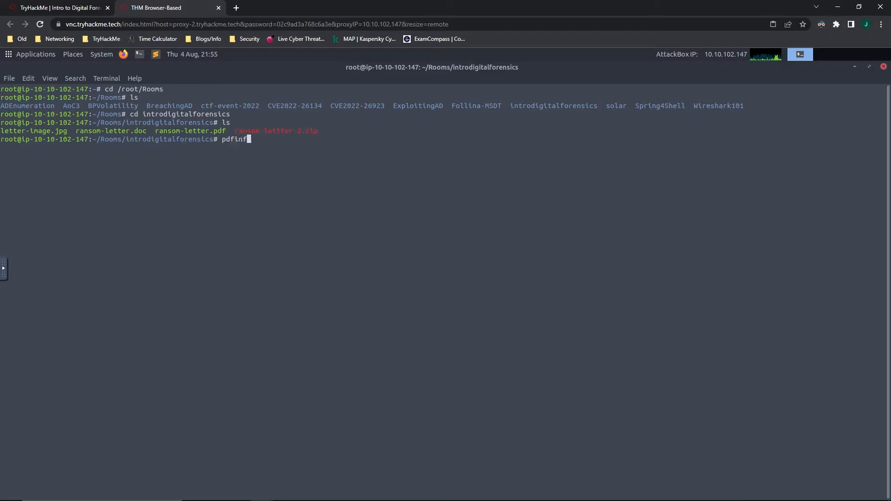
{"action": "type", "text": "ransom"}
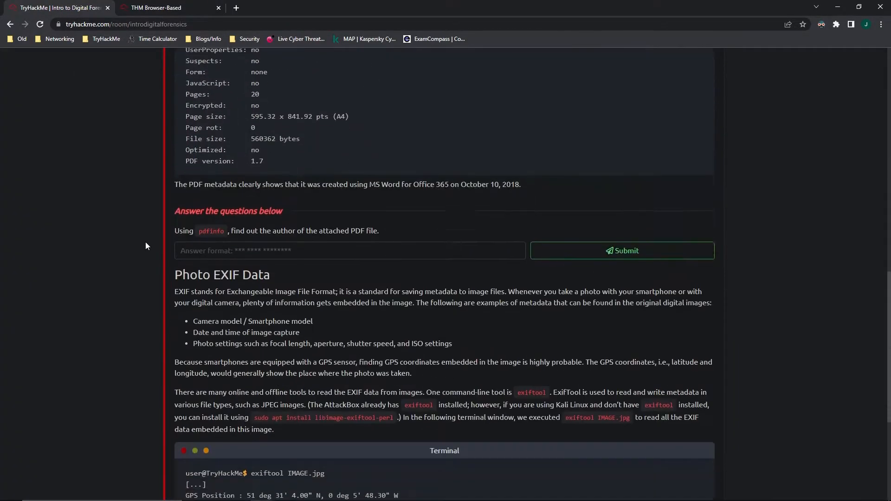
{"action": "scroll", "scroll_direction": "down", "scroll_amount": 3}
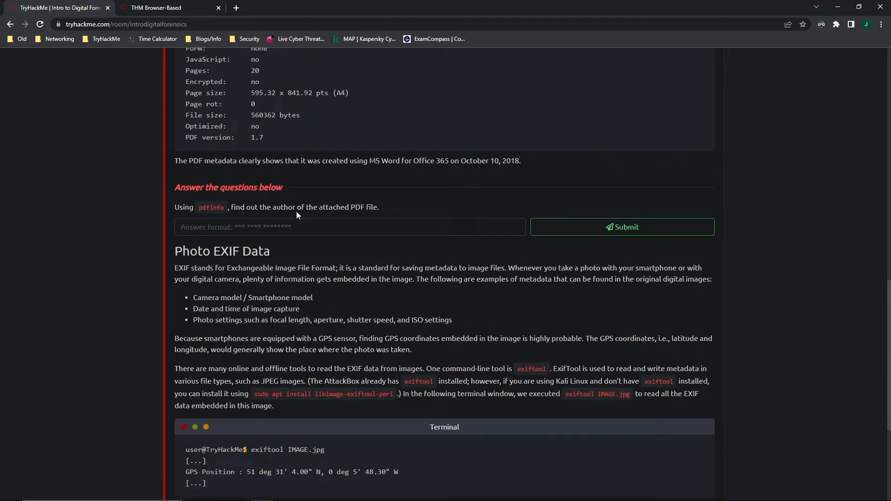
{"action": "left_click", "coordinate": [156, 8]}
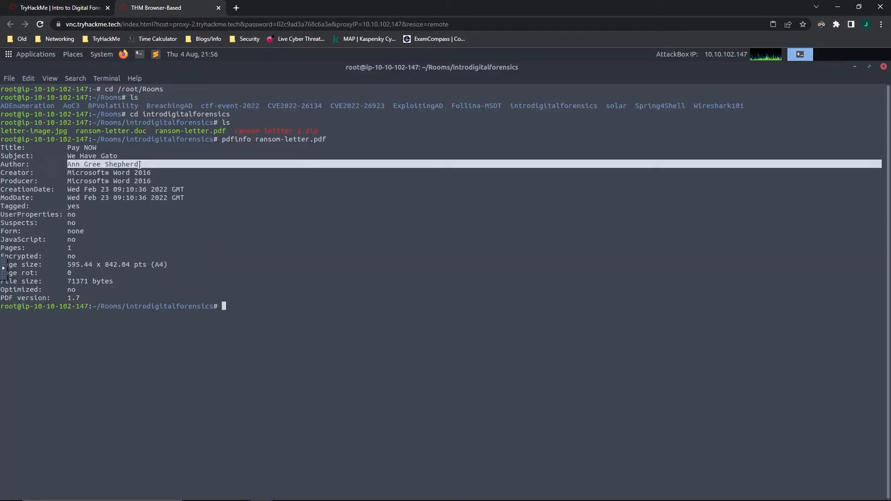
{"action": "left_click", "coordinate": [56, 8]}
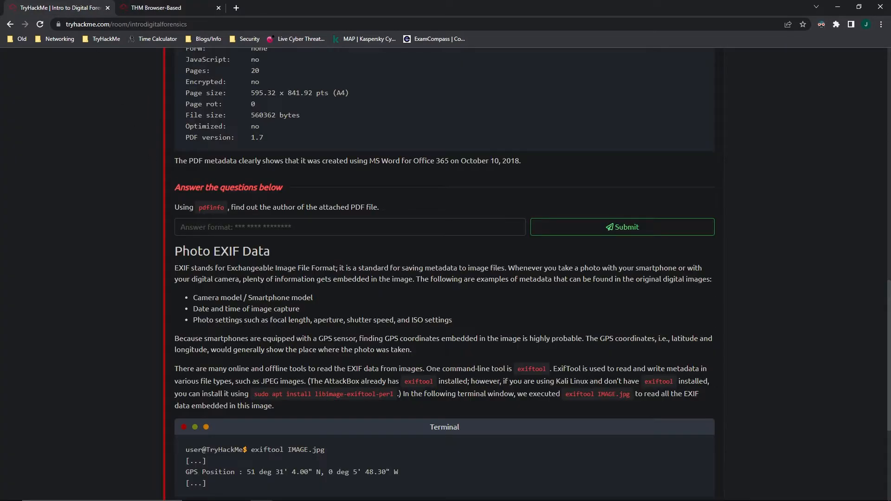
{"action": "left_click", "coordinate": [622, 227]}
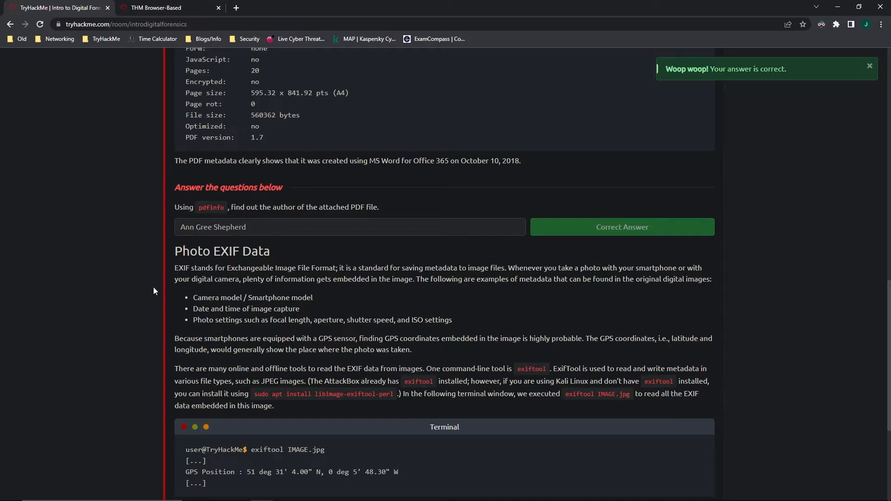
Read the Photo EXIF Data street and camera questions, then return to the AttackBox terminal.
{"action": "scroll", "scroll_direction": "down", "scroll_amount": 3}
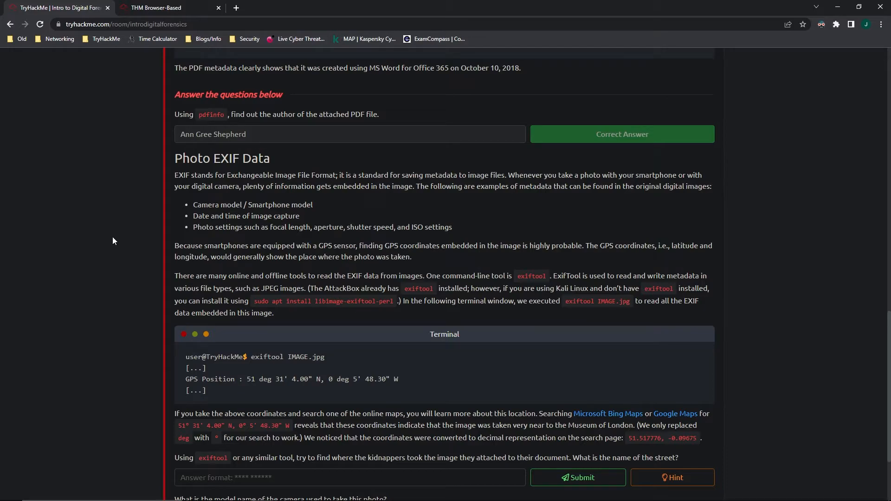
{"action": "scroll", "scroll_direction": "down", "scroll_amount": 3}
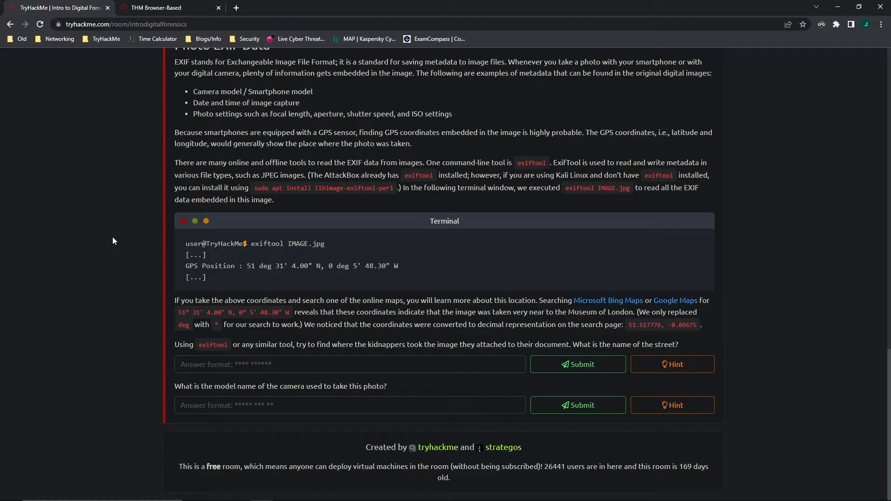
{"action": "left_click", "coordinate": [166, 8]}
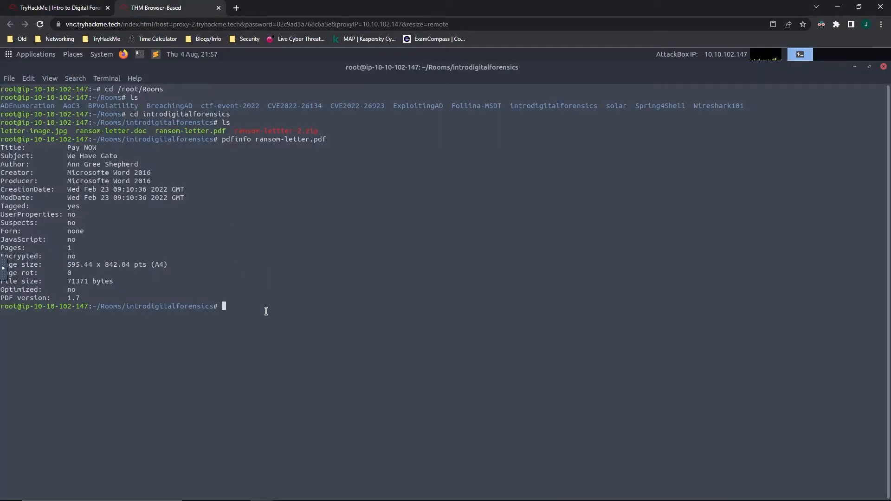
Run exiftool on letter-image.jpg and select the GPS Position value 51 deg 30' 51.90" N, 0 deg 5' 38.73" W.
{"action": "type", "text": "exiftool"}
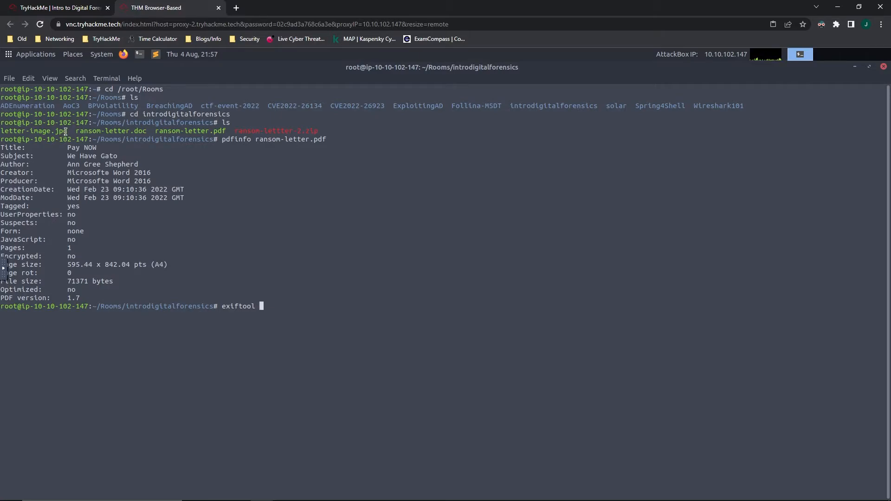
{"action": "double_click", "coordinate": [34, 131]}
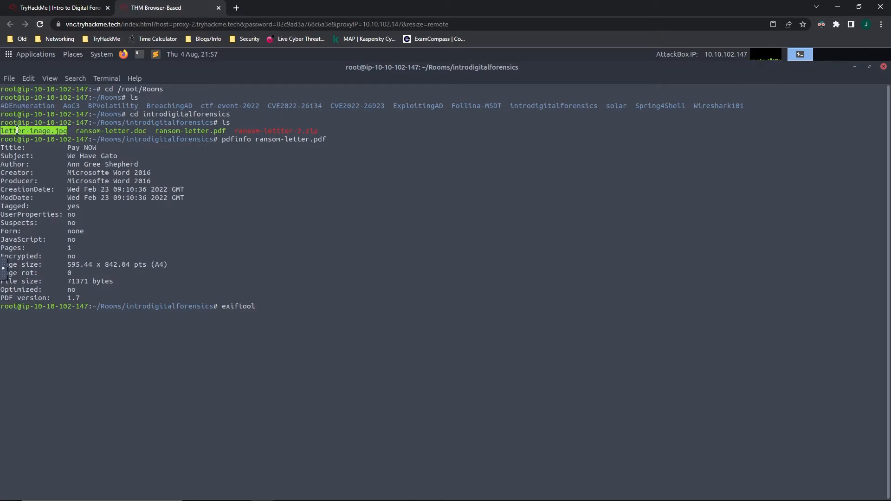
{"action": "right_click", "coordinate": [278, 311]}
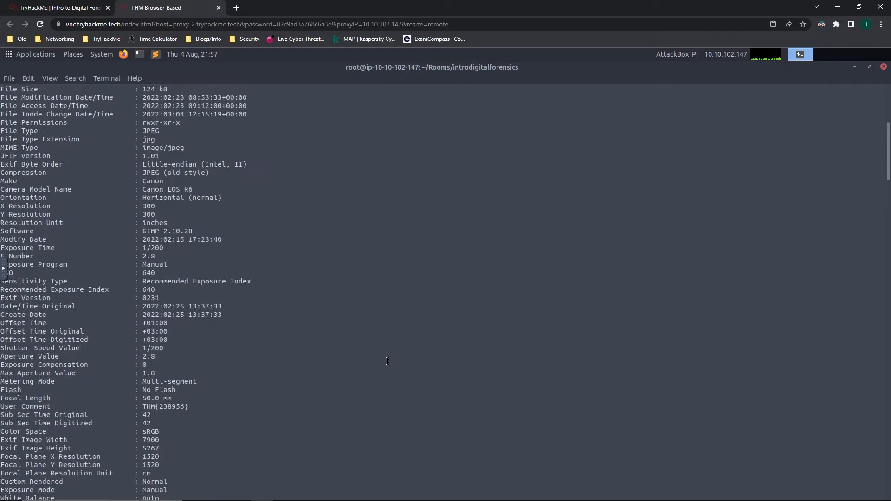
{"action": "scroll", "scroll_direction": "down", "scroll_amount": 3}
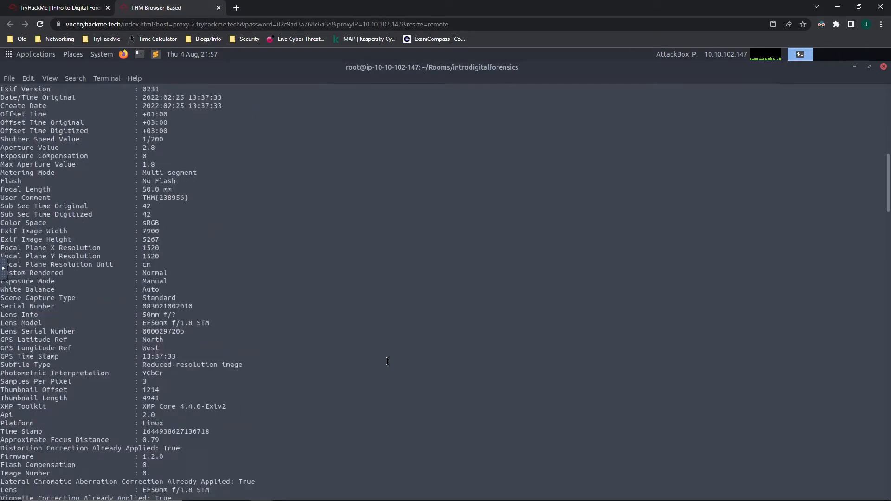
{"action": "left_click", "coordinate": [57, 7]}
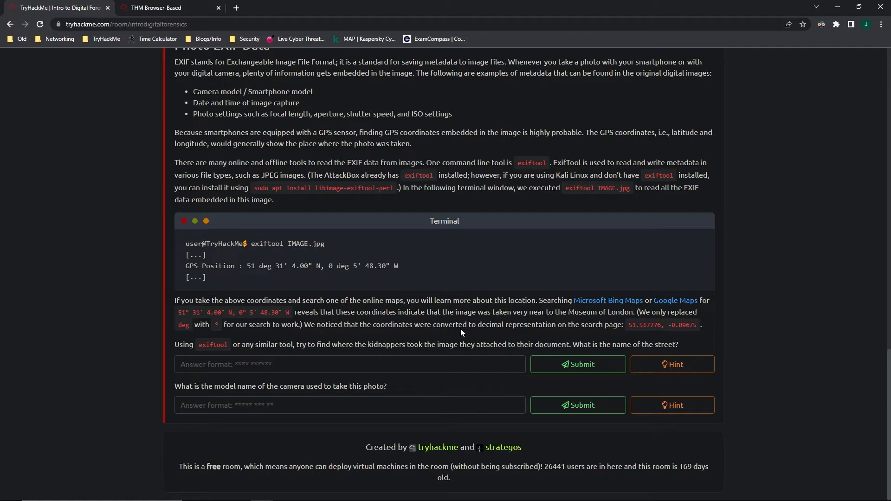
{"action": "left_click", "coordinate": [166, 8]}
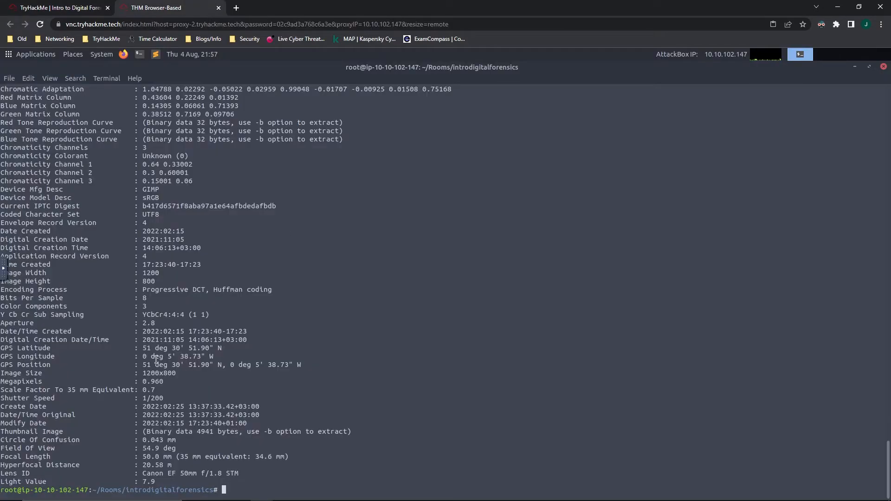
{"action": "double_click", "coordinate": [8, 364]}
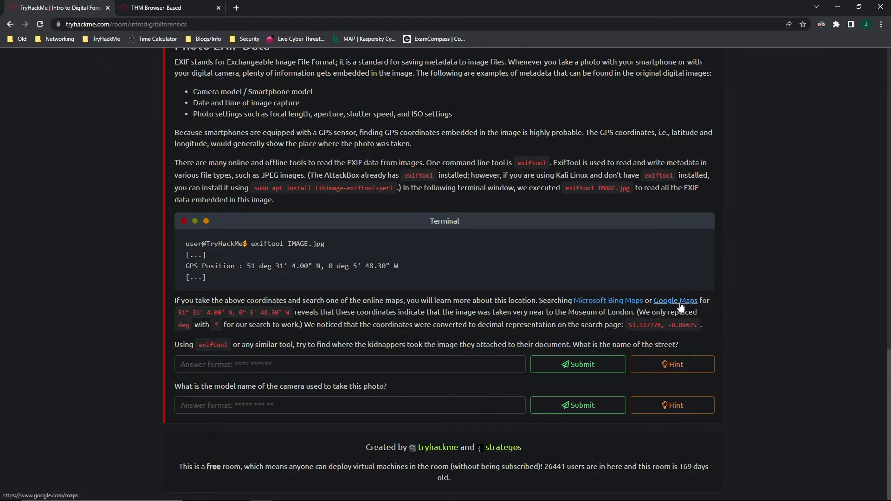
Bring the GPS coordinates from the terminal into a new Google Maps tab's search box.
{"action": "left_click", "coordinate": [676, 300]}
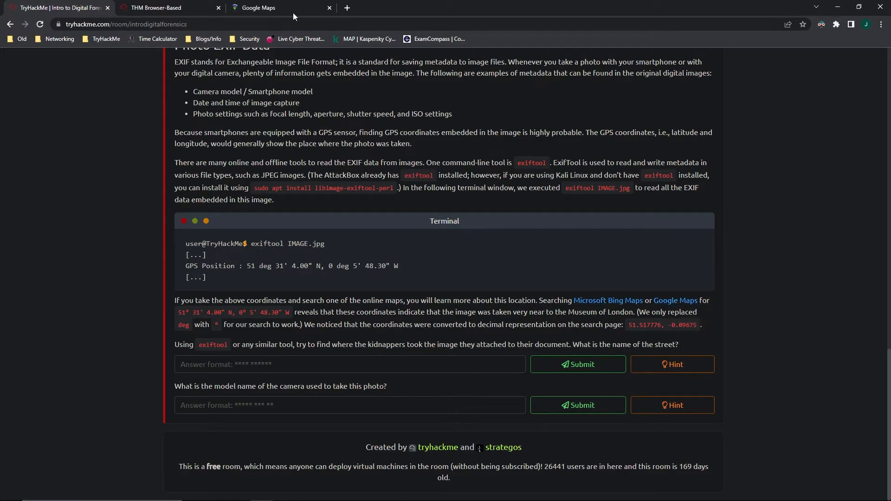
{"action": "left_click", "coordinate": [264, 7]}
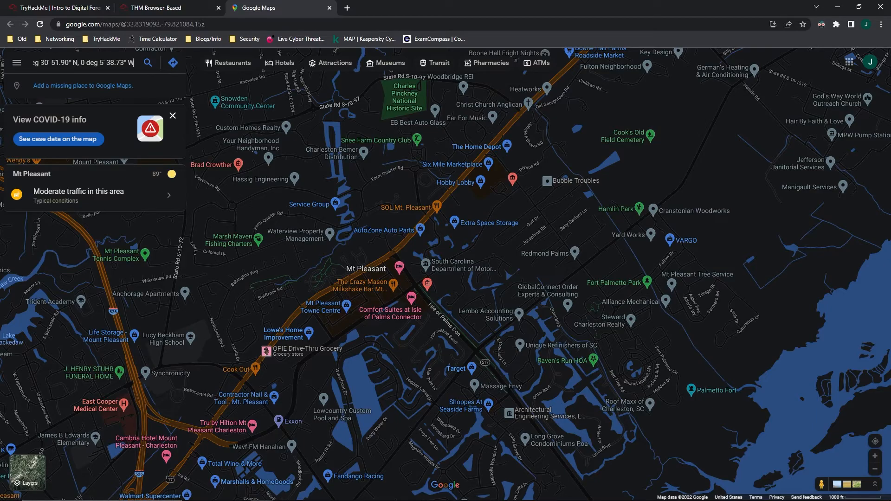
{"action": "double_click", "coordinate": [90, 62]}
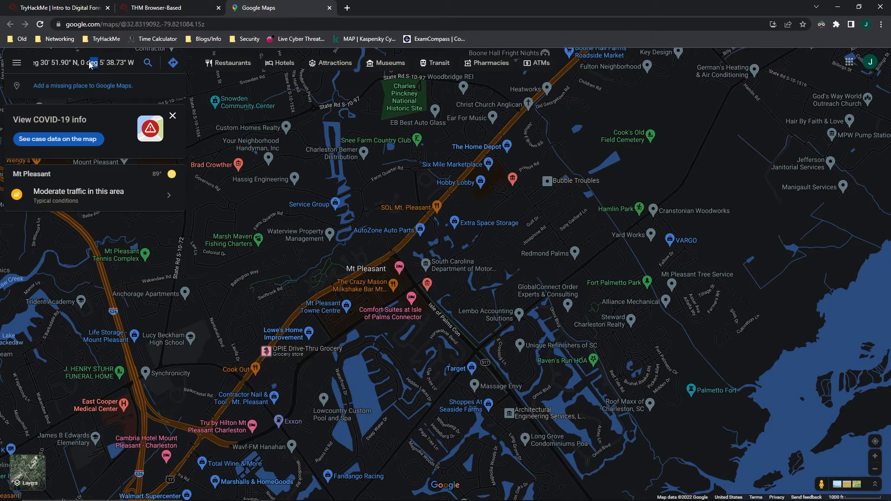
{"action": "left_click", "coordinate": [56, 7]}
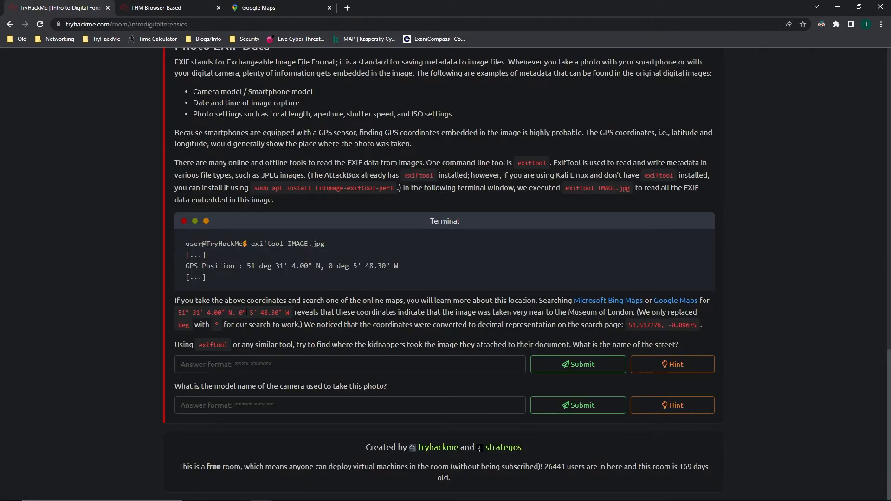
{"action": "left_click", "coordinate": [165, 7]}
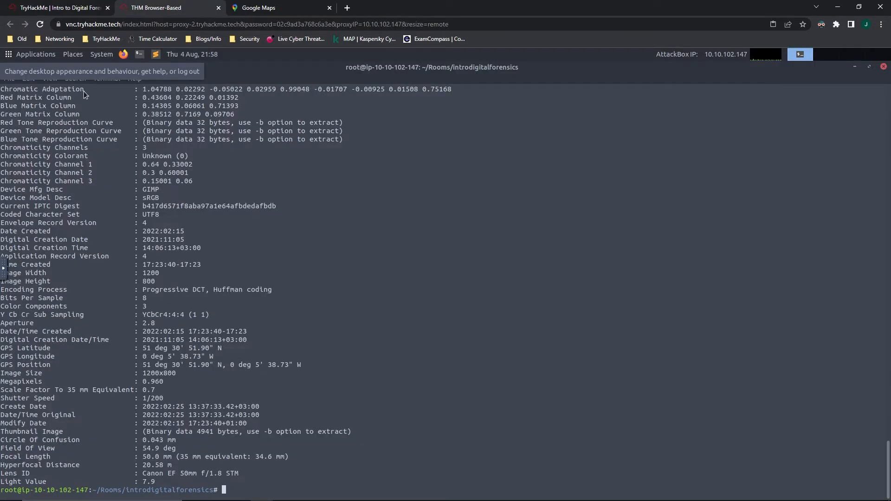
{"action": "left_click", "coordinate": [259, 8]}
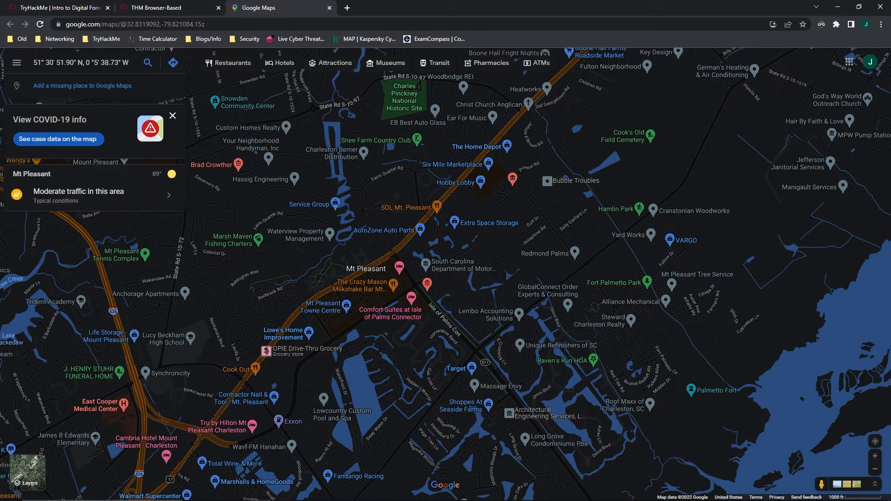
Search Google Maps for 51°30'51.9"N 0°05'38.7"W, correcting the coordinate formatting.
{"action": "left_click", "coordinate": [146, 62]}
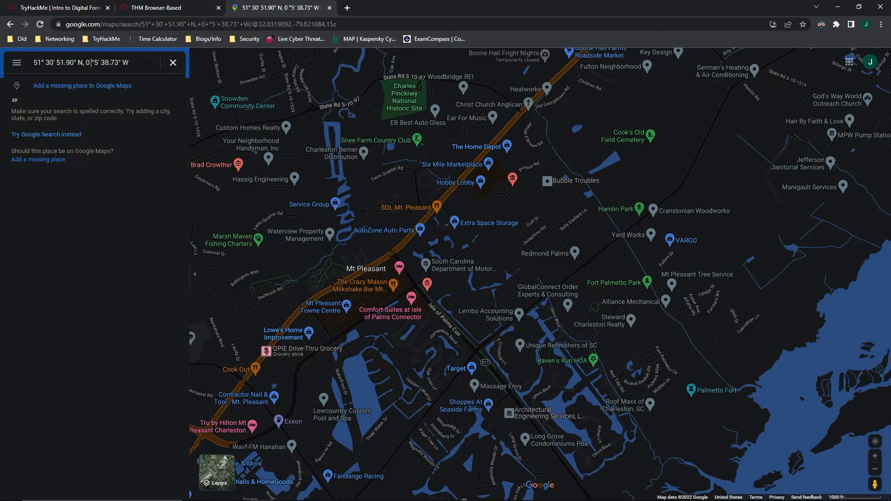
{"action": "left_click", "coordinate": [86, 62]}
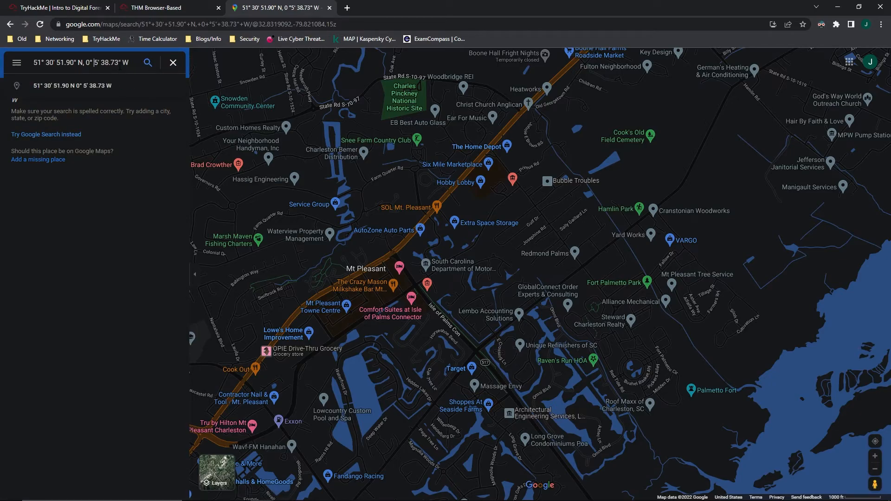
{"action": "left_click", "coordinate": [147, 62]}
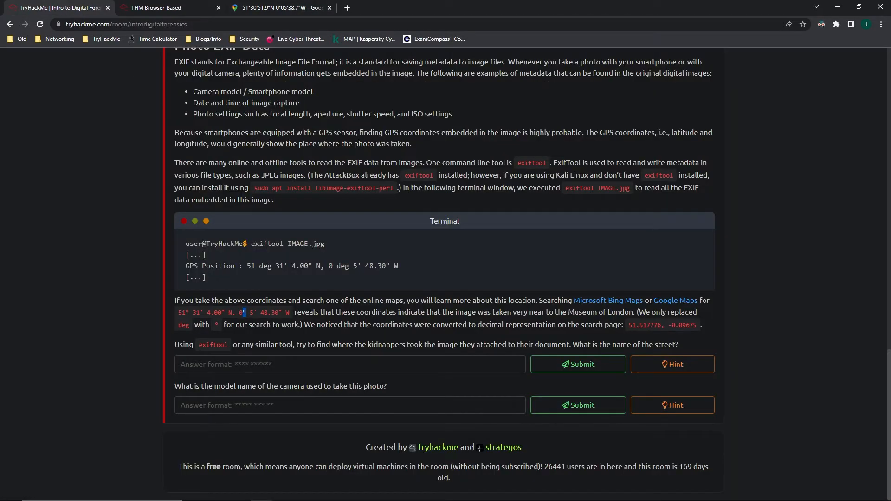
Submit 'Milk Street' as the street answer and return to the AttackBox terminal.
{"action": "left_click", "coordinate": [350, 364]}
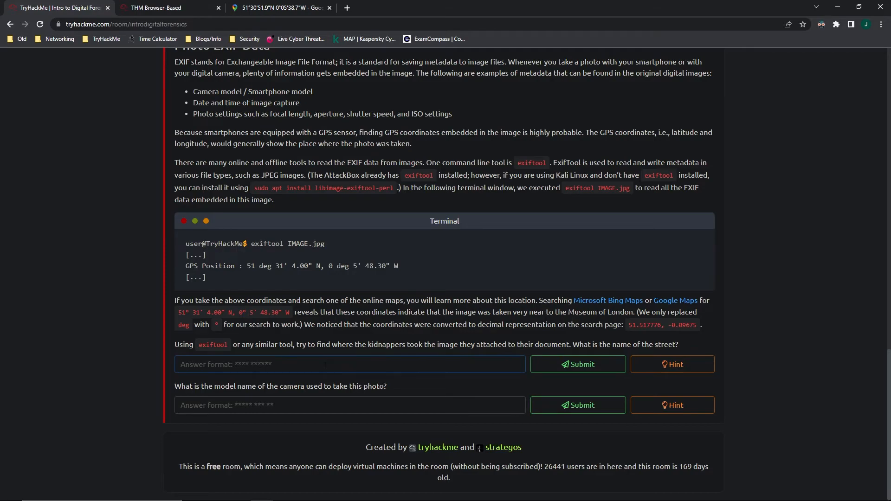
{"action": "type", "text": "Milk Street"}
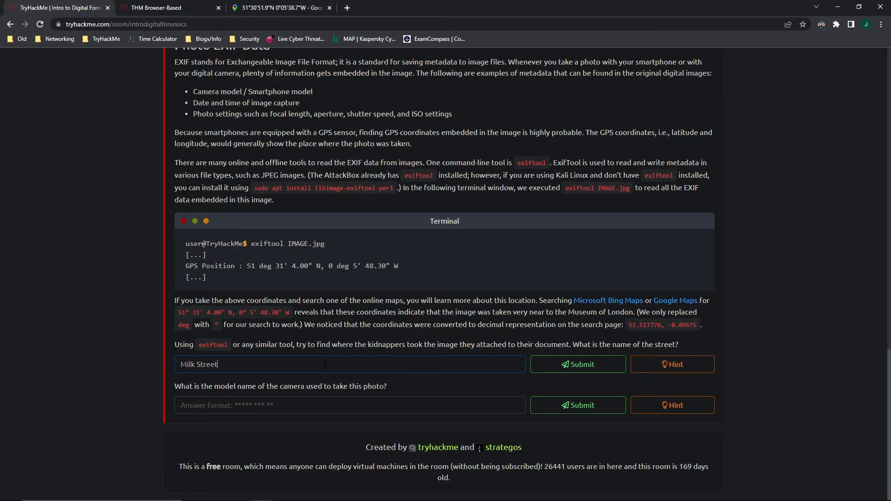
{"action": "left_click", "coordinate": [577, 364]}
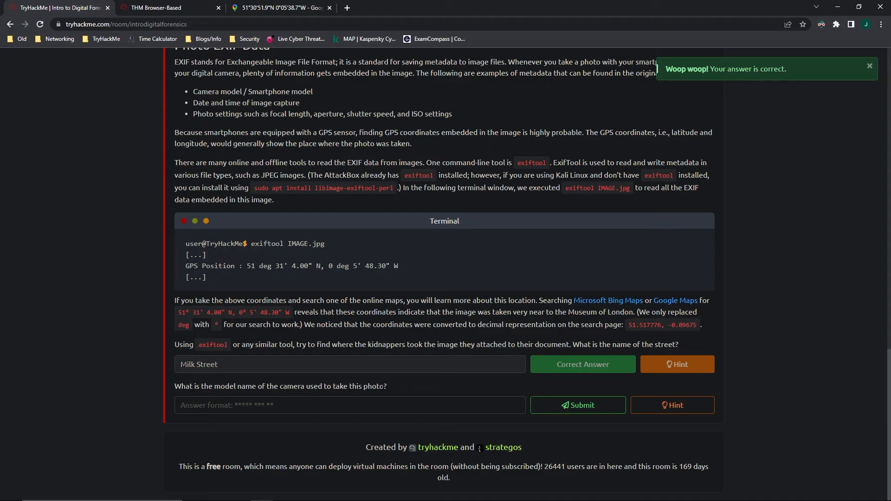
{"action": "left_click", "coordinate": [165, 7]}
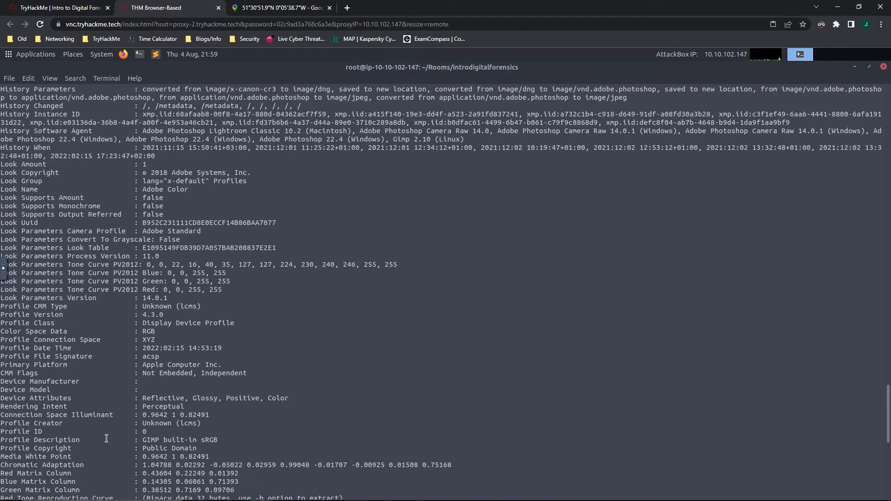
Filter letter-image.jpg's EXIF data for Camera fields with exiftool piped to grep in the AttackBox.
{"action": "scroll", "scroll_direction": "down", "scroll_amount": 3}
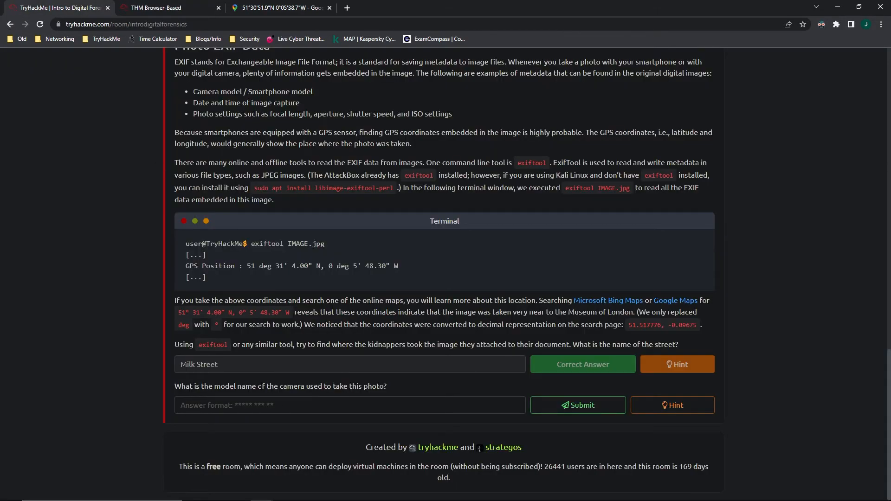
{"action": "double_click", "coordinate": [291, 387]}
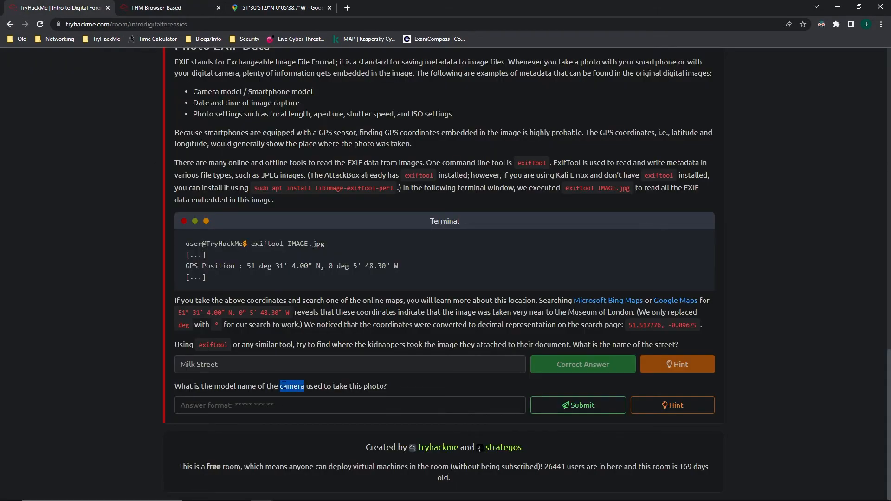
{"action": "left_click", "coordinate": [166, 7]}
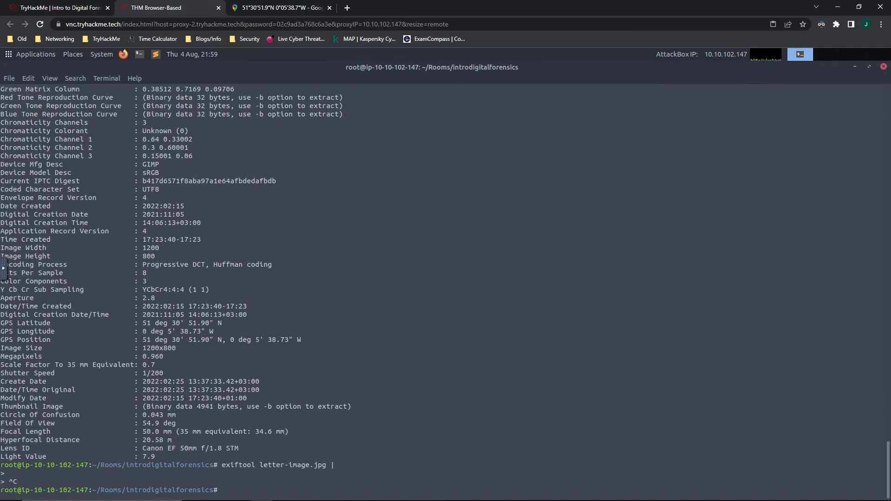
{"action": "type", "text": "exiftool letter-image.jpg |"}
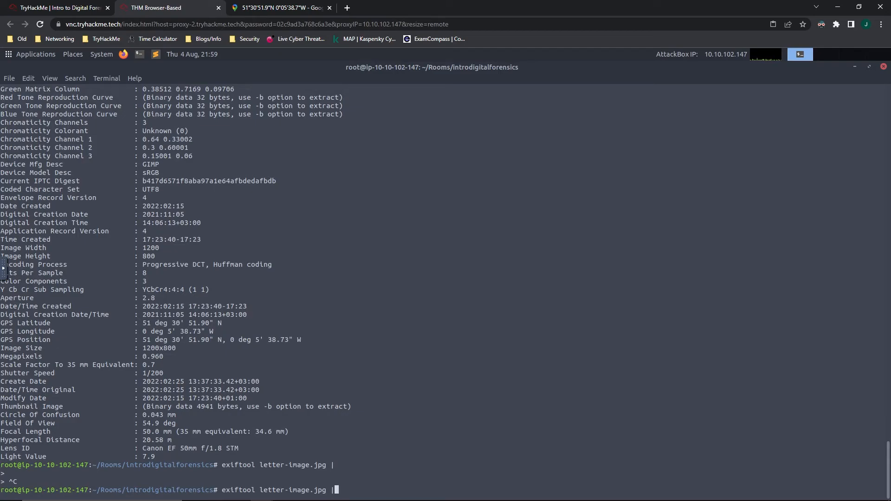
{"action": "type", "text": "grep Camera"}
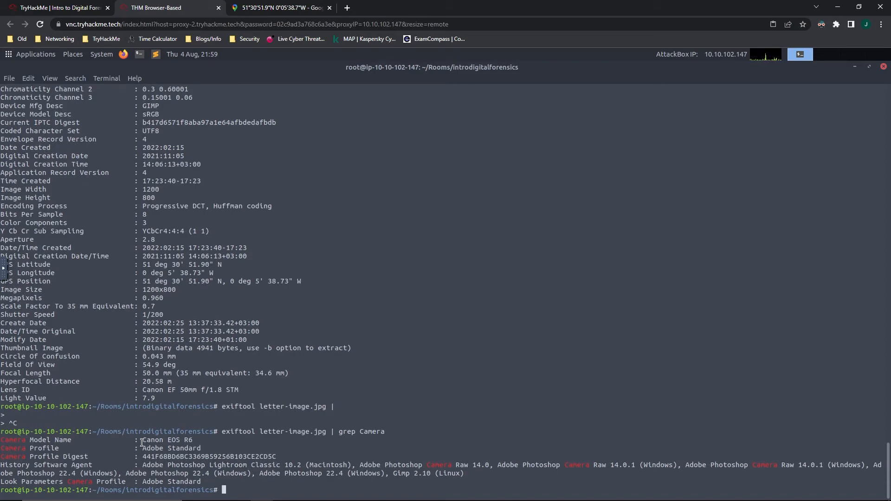
Copy the Camera Model Name 'Canon EOS R6' and submit it as the camera answer, completing the room.
{"action": "right_click", "coordinate": [166, 440]}
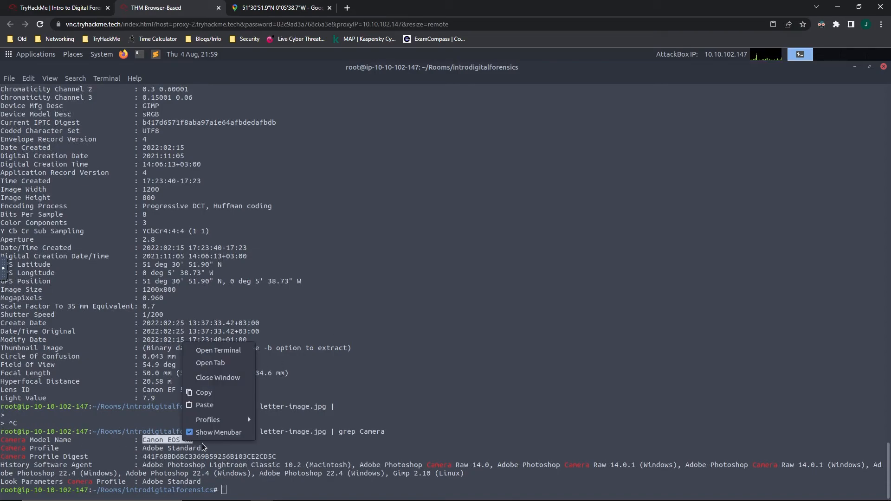
{"action": "left_click", "coordinate": [57, 7]}
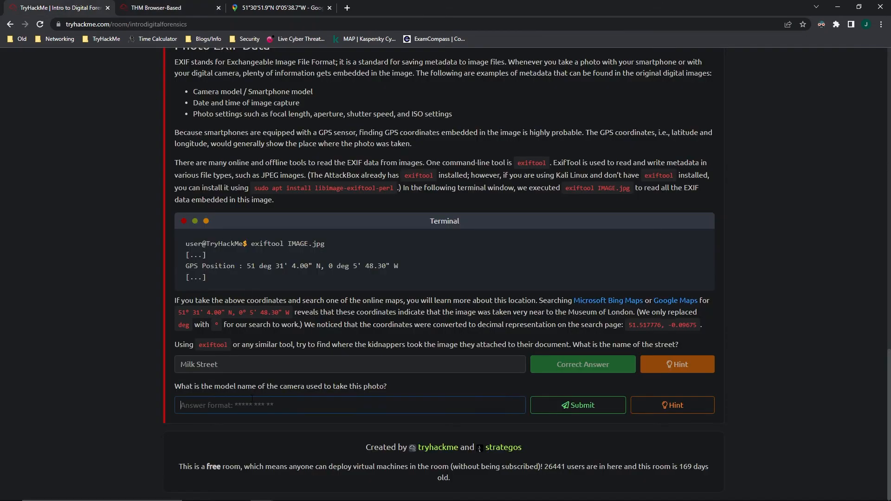
{"action": "left_click", "coordinate": [576, 405]}
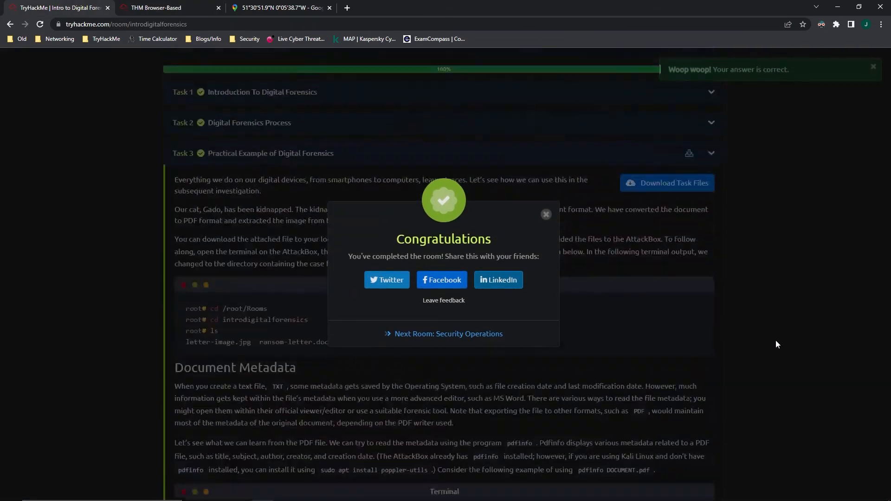